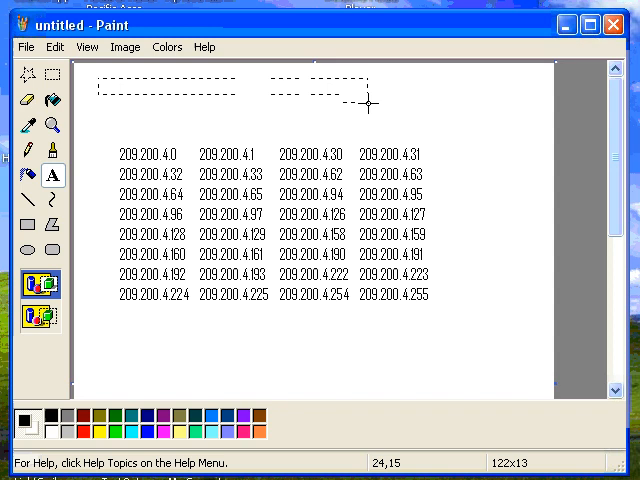
Step: Write 209.200.4.0 and 255.255.255.0 in a text box above the address grid
drag(370, 100, 396, 122)
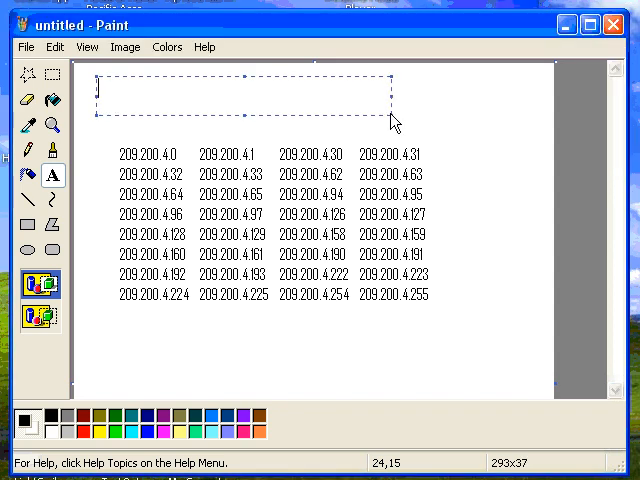
text(20)
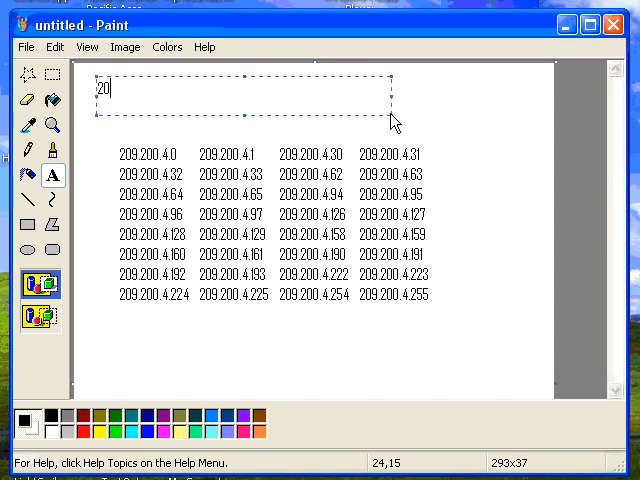
mouse_move(388, 112)
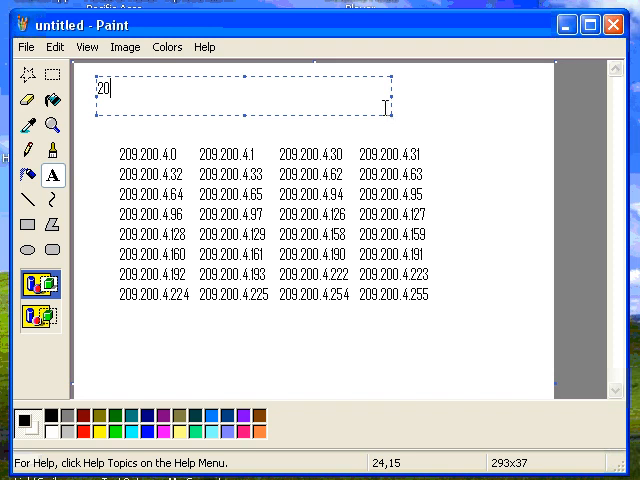
text(9.200.4.0)
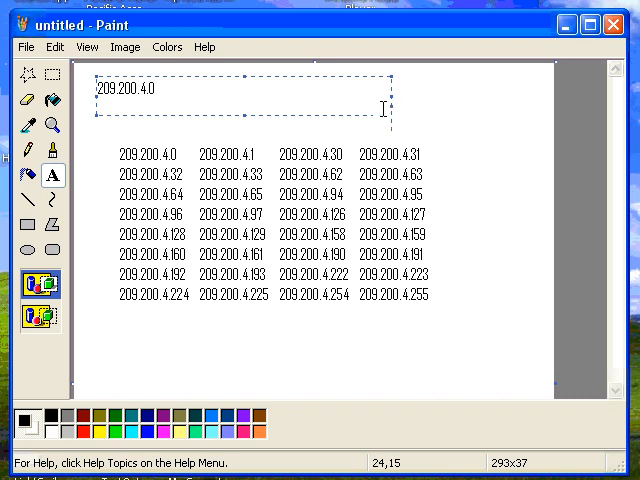
text(255.255.255)
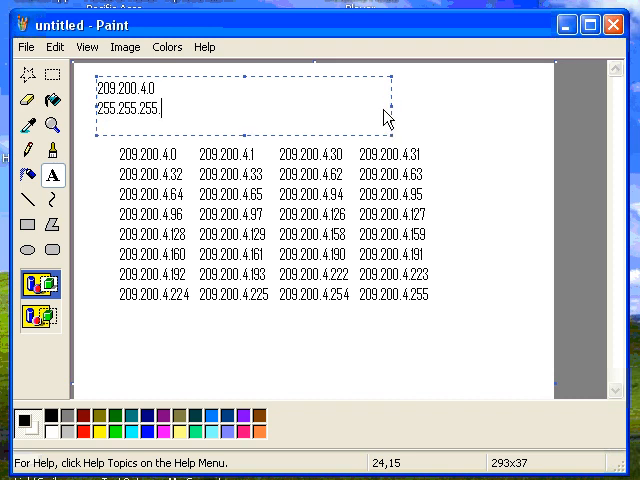
mouse_move(318, 120)
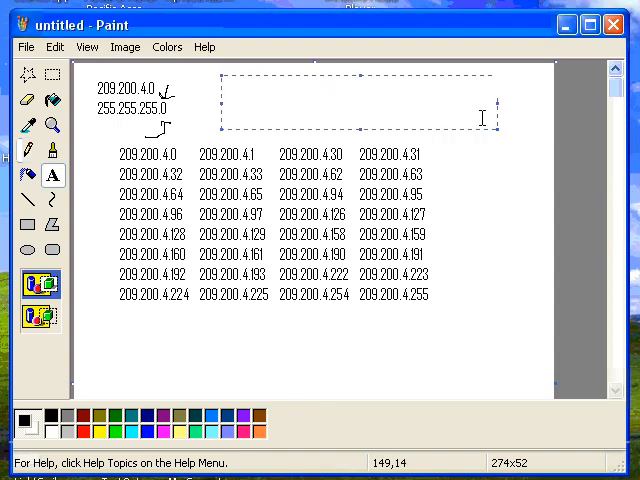
mouse_move(486, 128)
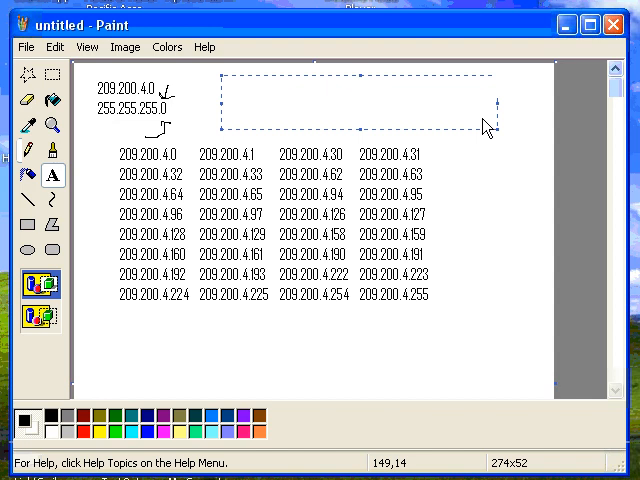
text(28 19)
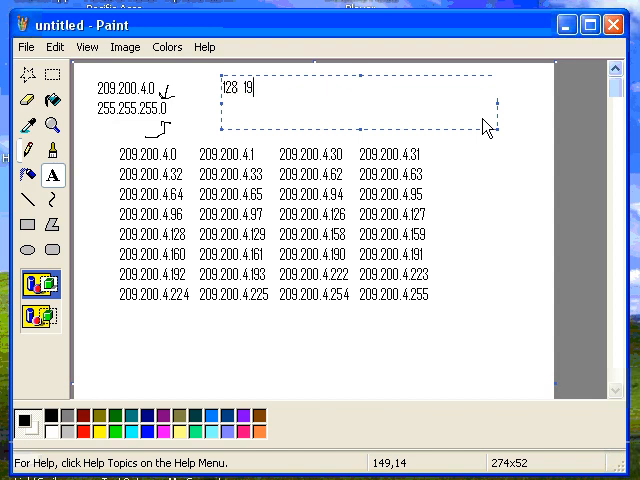
text(92 224 240 2)
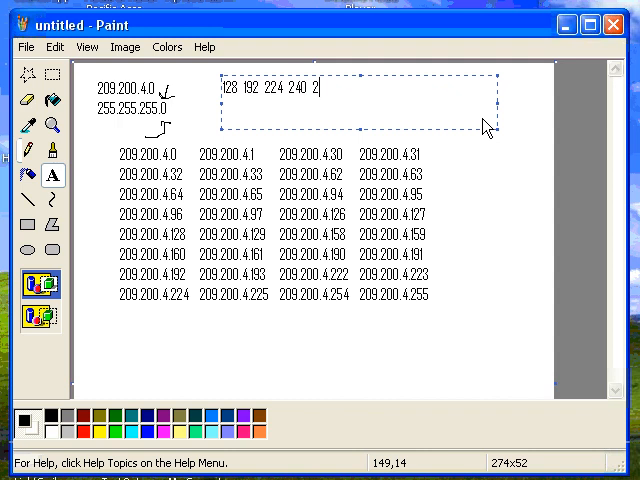
text(248 25)
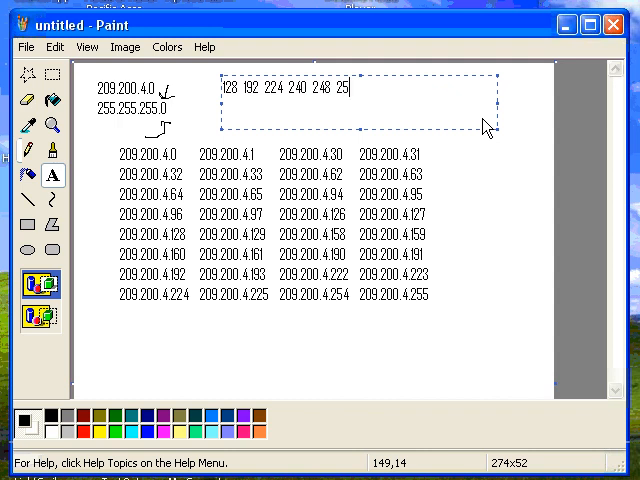
mouse_move(478, 116)
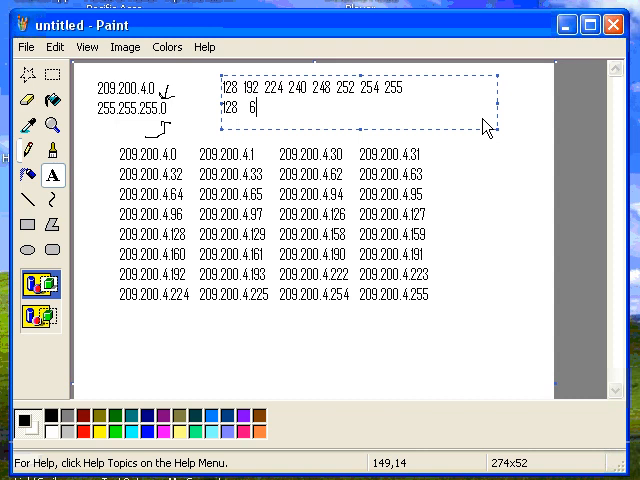
text(8   4  2   1)
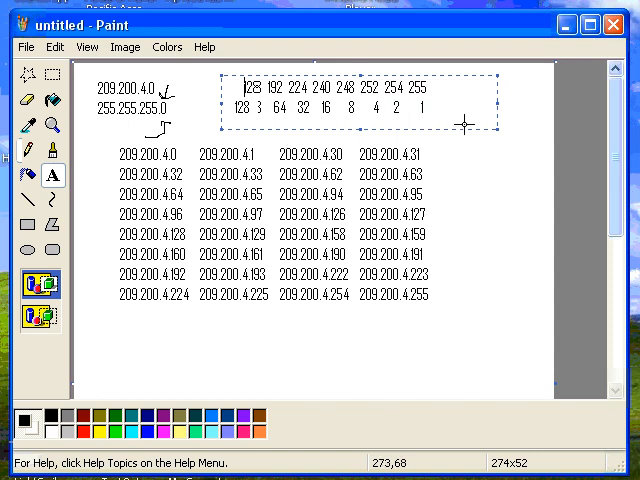
mouse_move(400, 140)
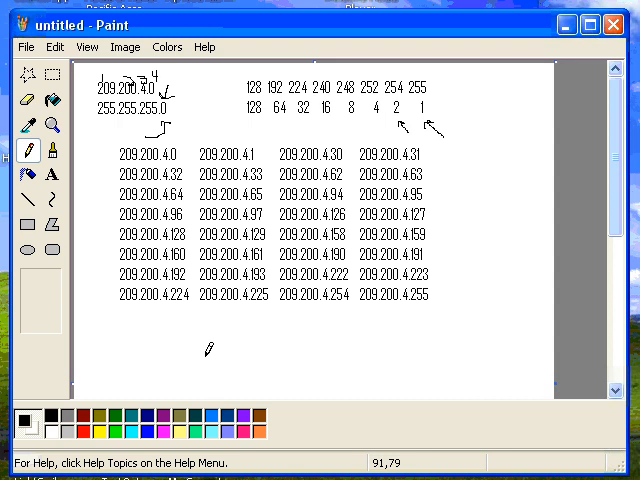
mouse_move(470, 322)
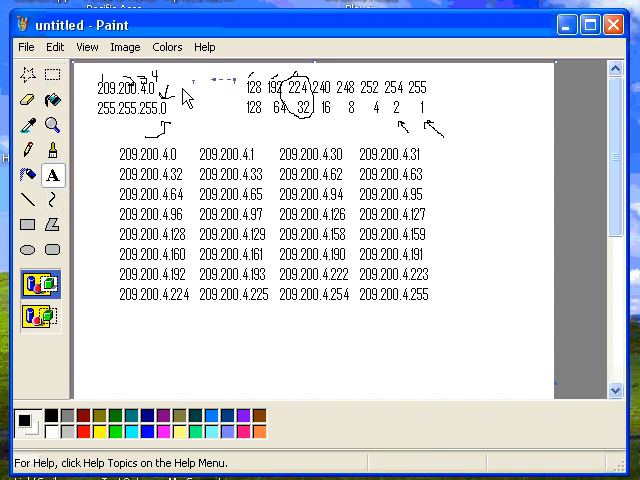
Step: Add the label SM in a text box left of the 128 mask row
drag(190, 90, 236, 134)
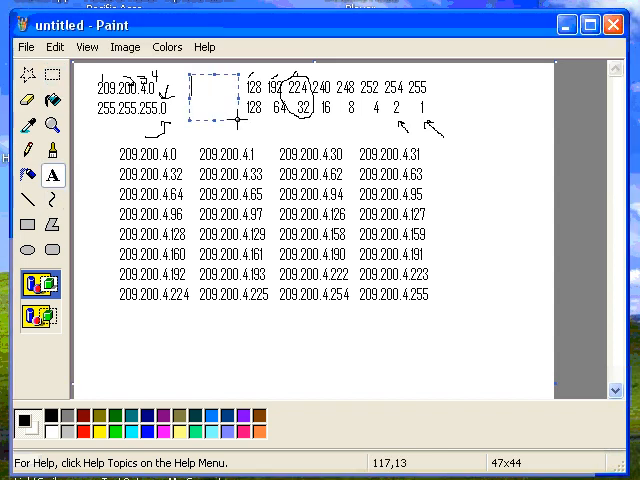
mouse_move(240, 128)
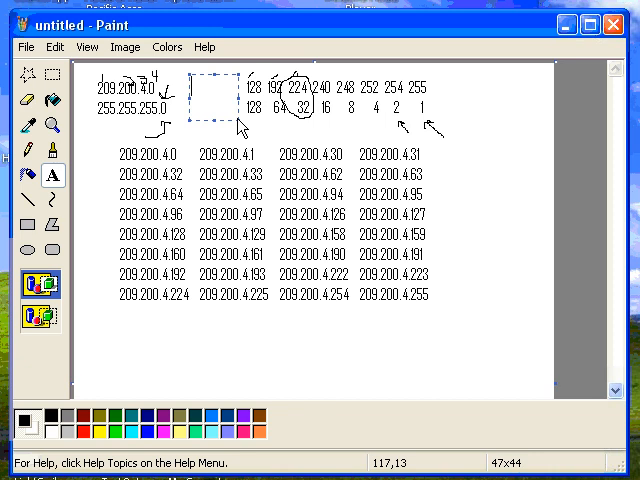
text(sm)
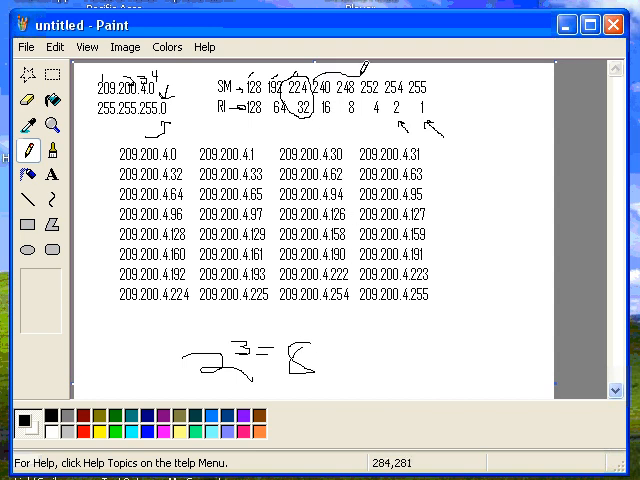
mouse_move(376, 344)
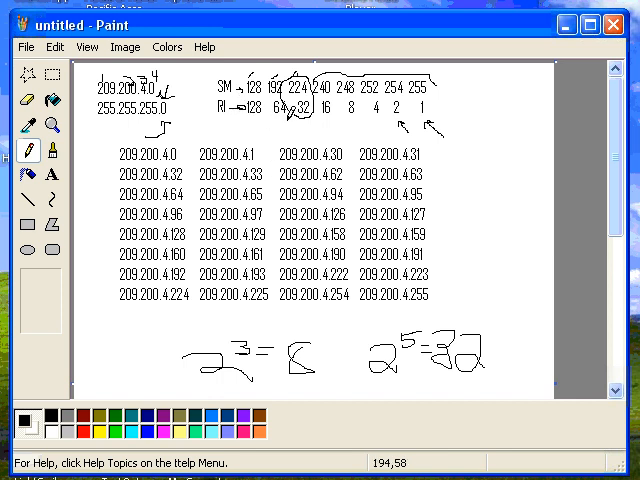
mouse_move(138, 98)
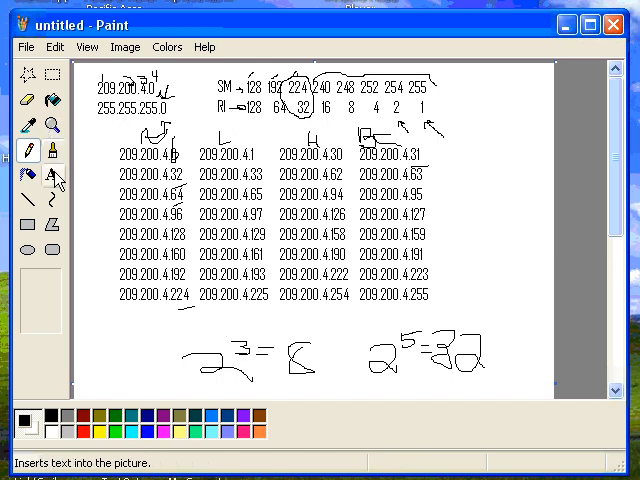
Step: Start a text box under the table and enter the mask 255.255.255.224
click(52, 176)
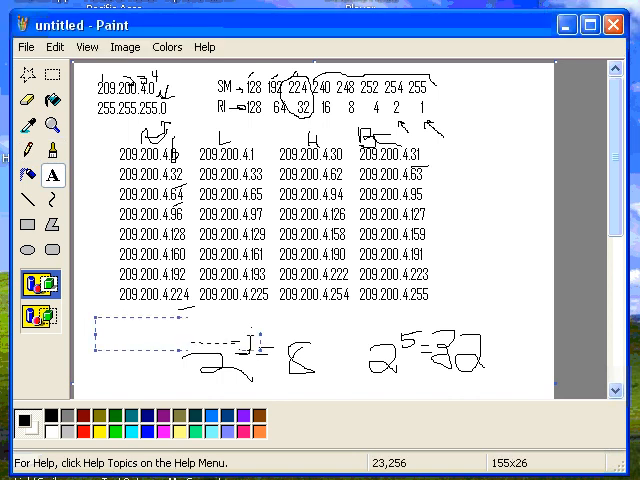
text(255.255.255.224)
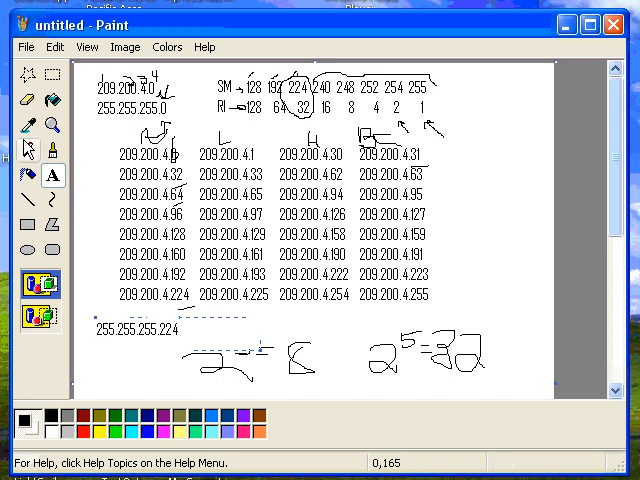
mouse_move(152, 374)
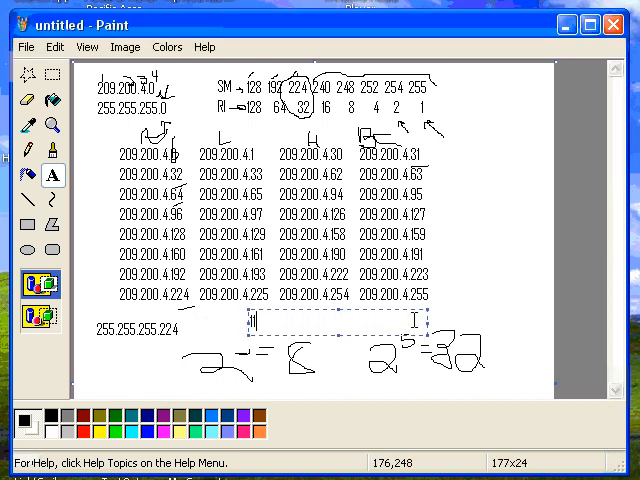
Step: Write the binary octet 11100000 beside the mask formulas
text(1100000)
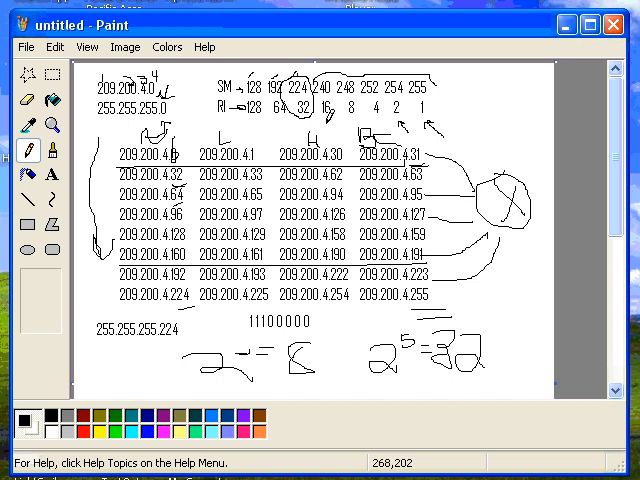
mouse_move(240, 52)
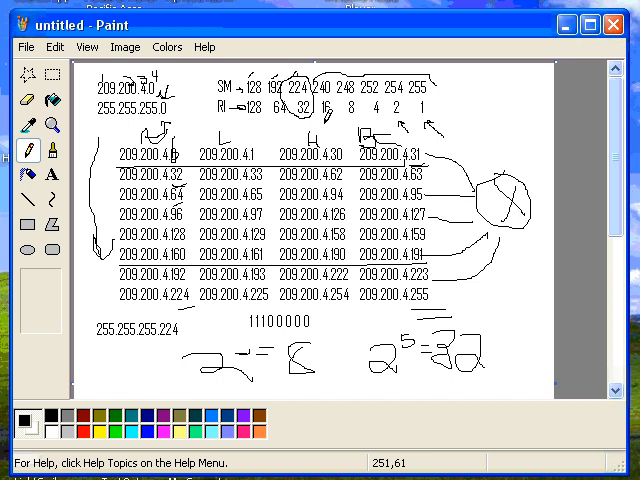